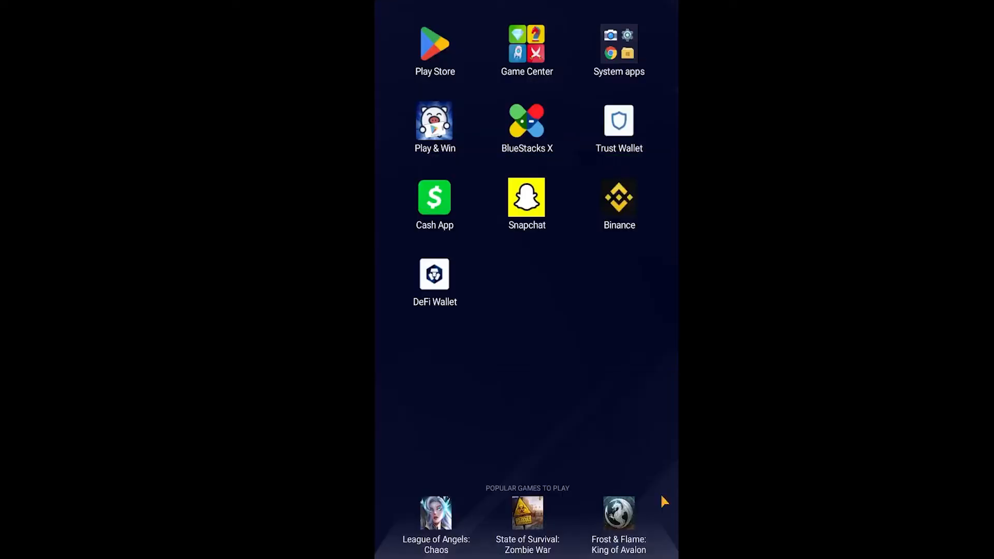
- Bring up Cash App's options from the home screen and go to its App info page
right_click(433, 196)
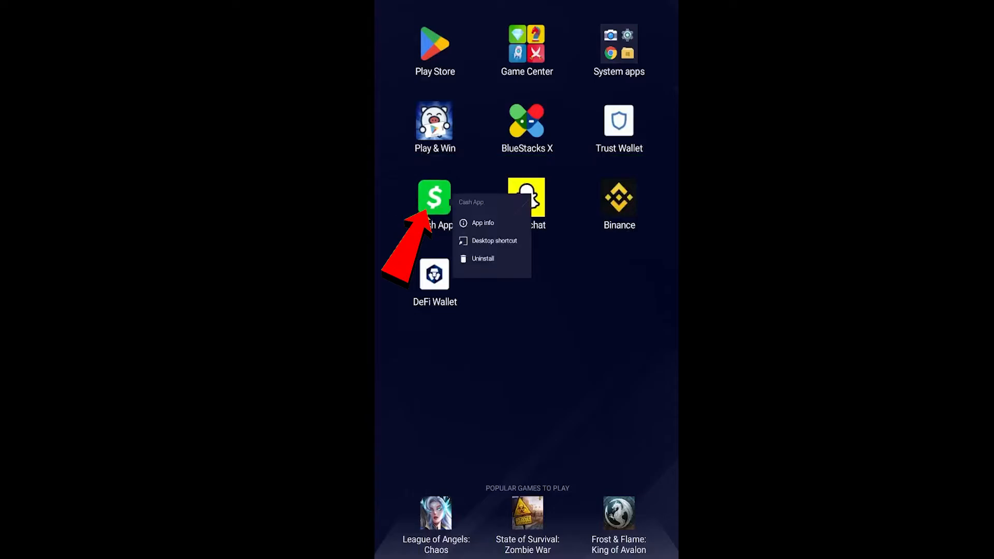
click(483, 222)
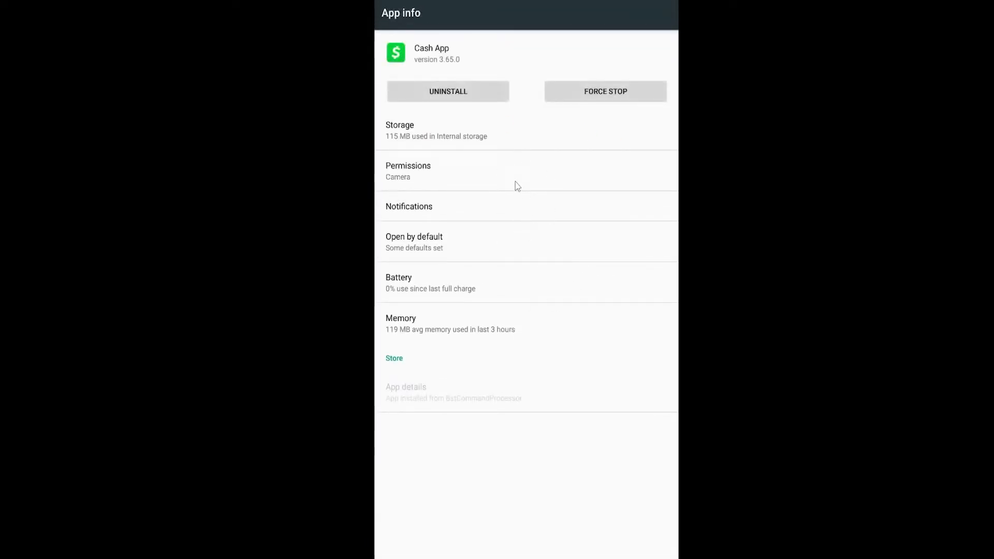
mouse_move(561, 161)
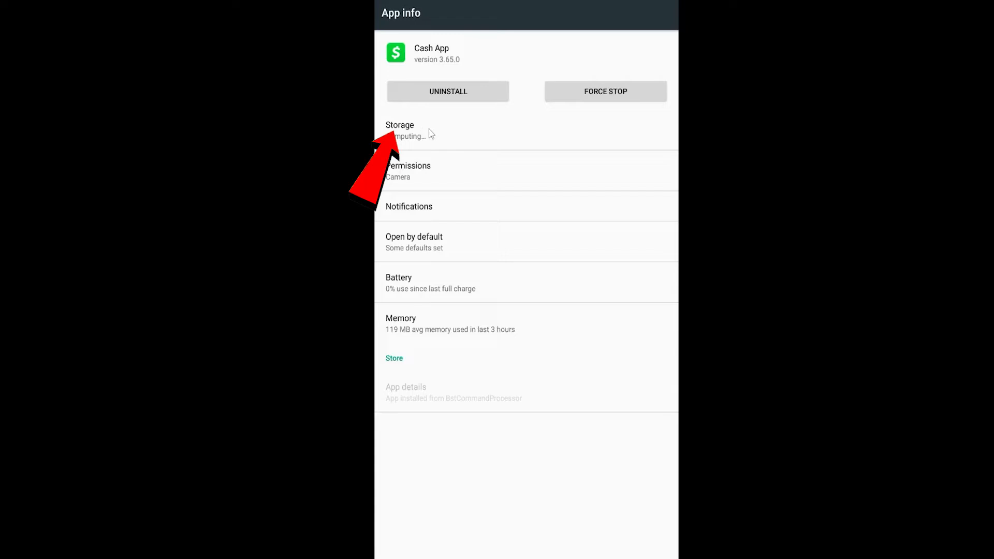
- From Cash App's Storage details, clear its data and confirm the deletion with OK
click(400, 130)
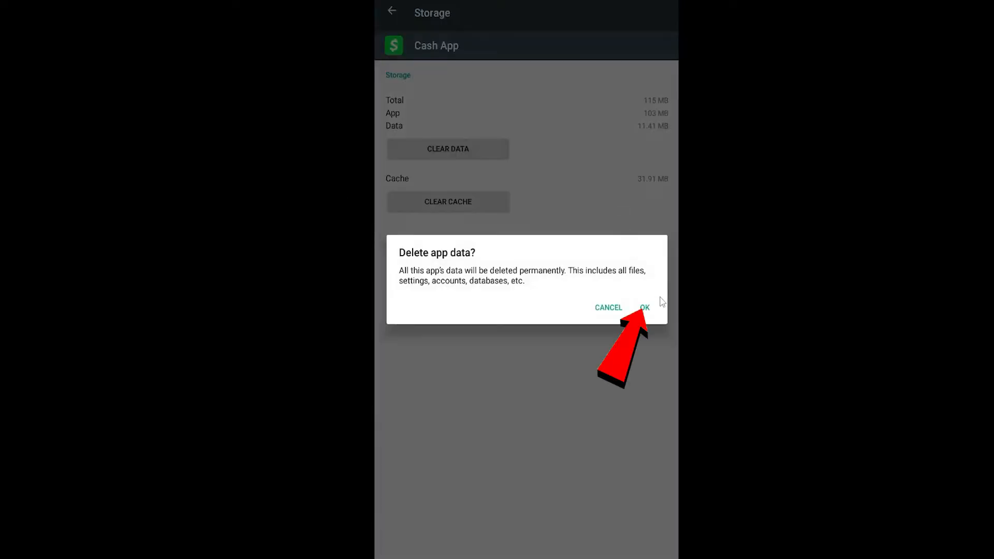
click(645, 308)
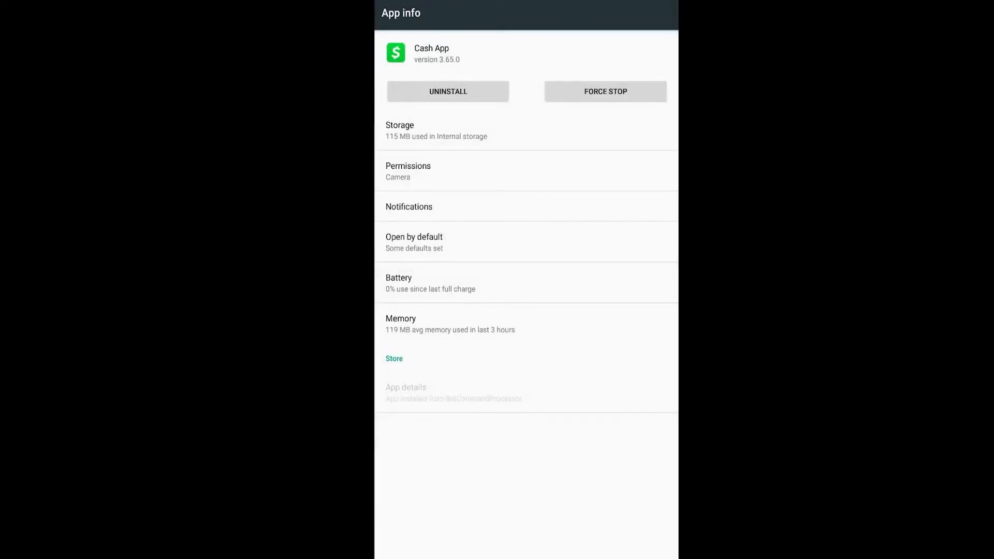